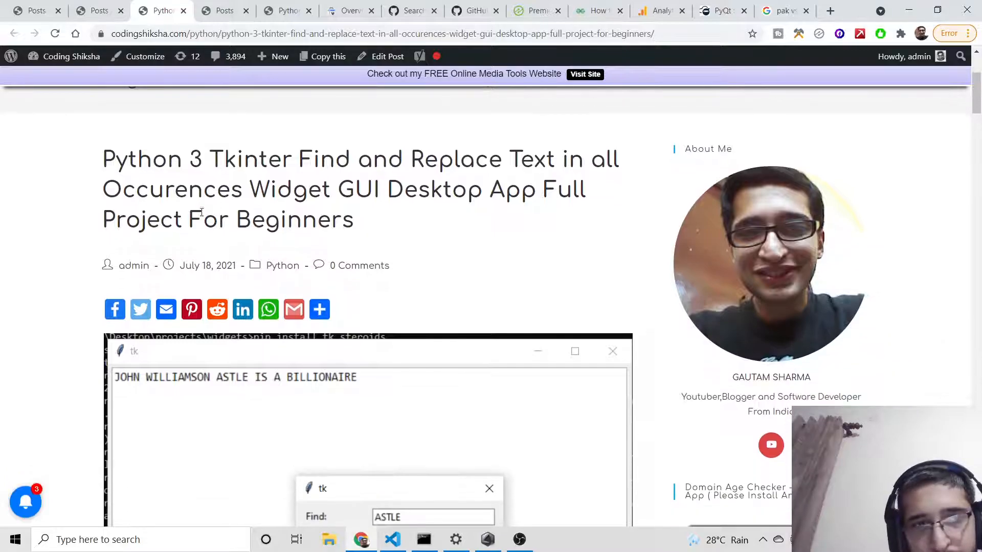
scroll("down", 3)
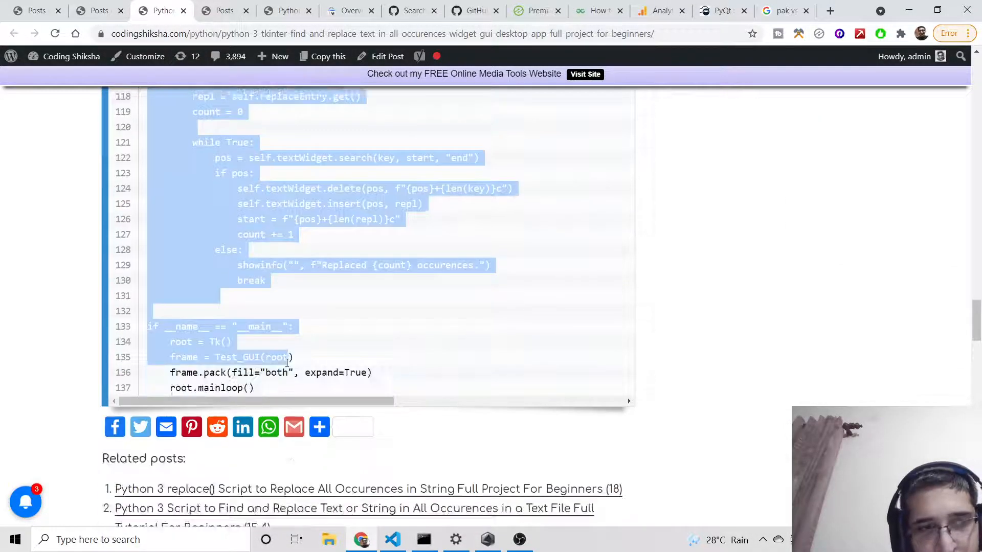